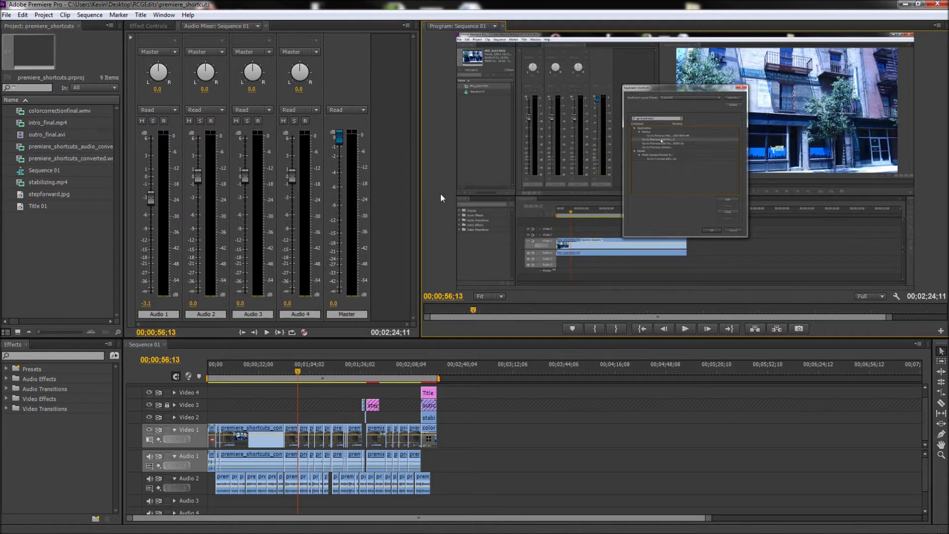
- Move Sequence 01's playhead to about 00;01;05;26 and open the File menu
click(311, 373)
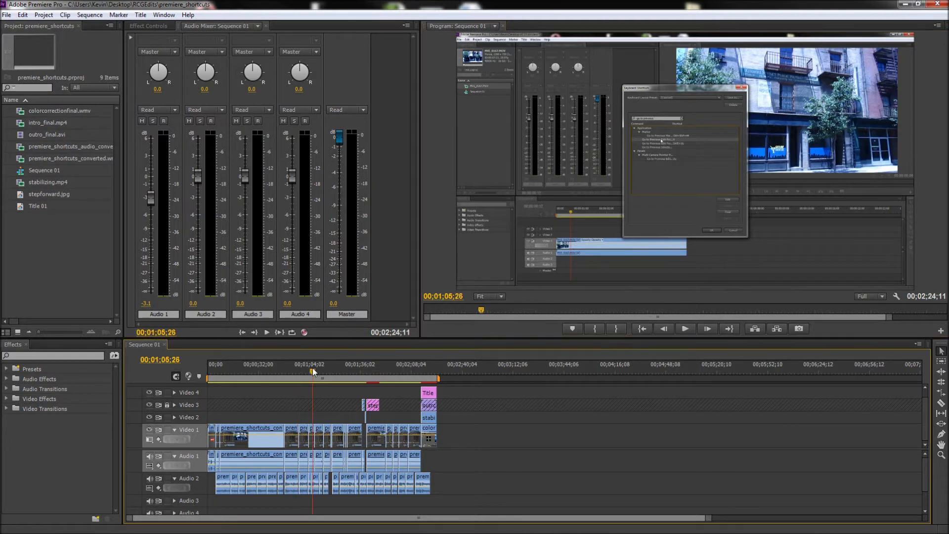
click(7, 16)
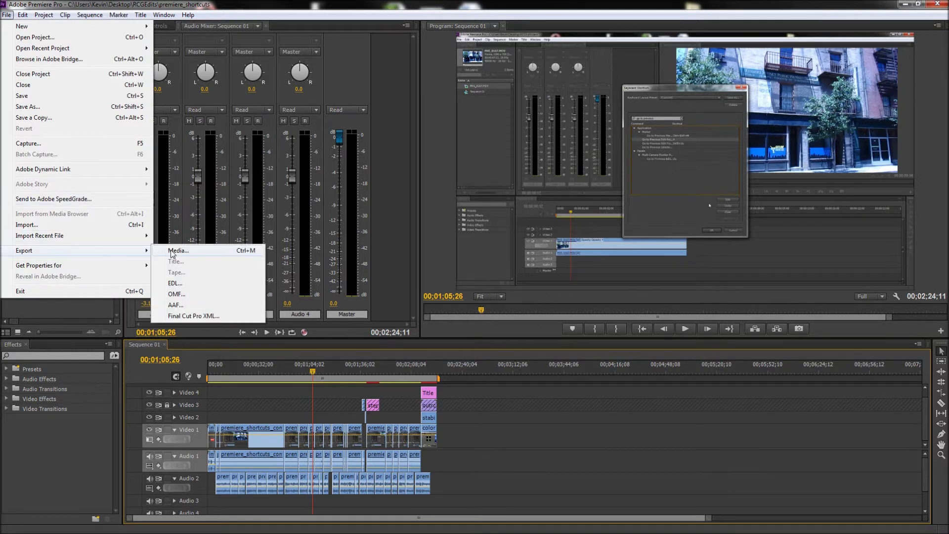
- Open Export Settings for Sequence 01 and change the format from AVI to H.264
click(178, 251)
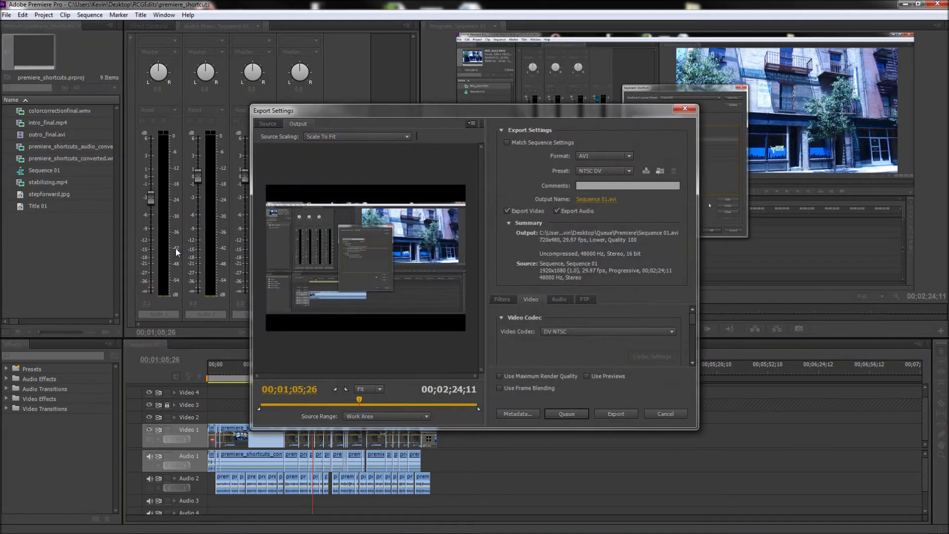
click(604, 155)
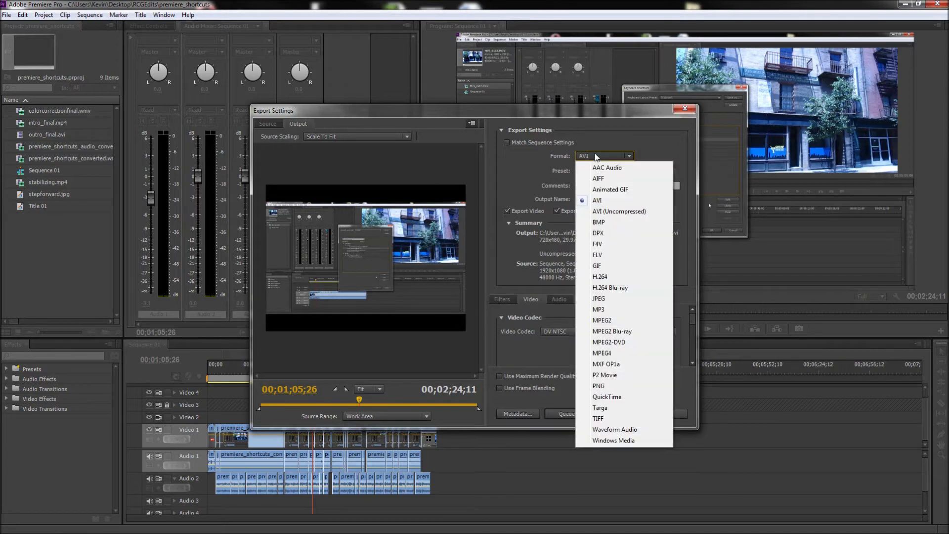
click(596, 200)
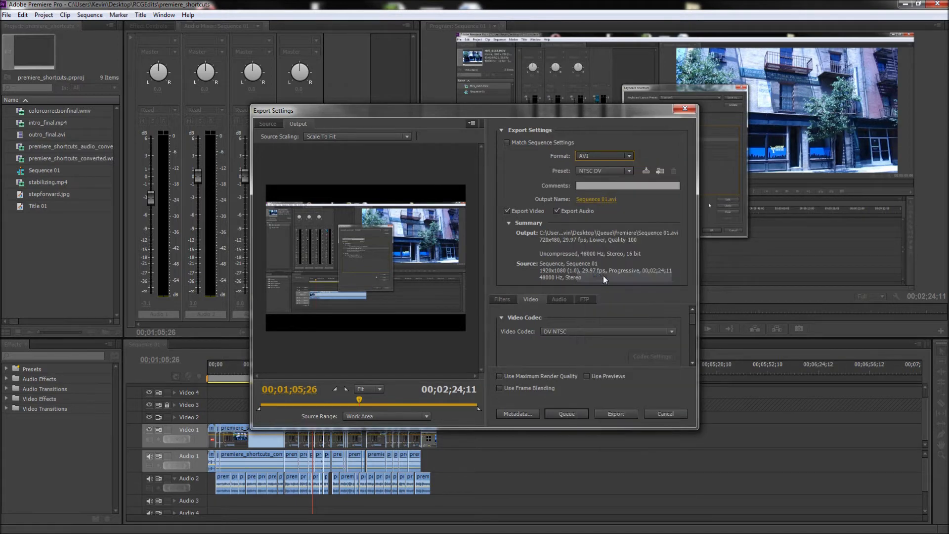
click(604, 155)
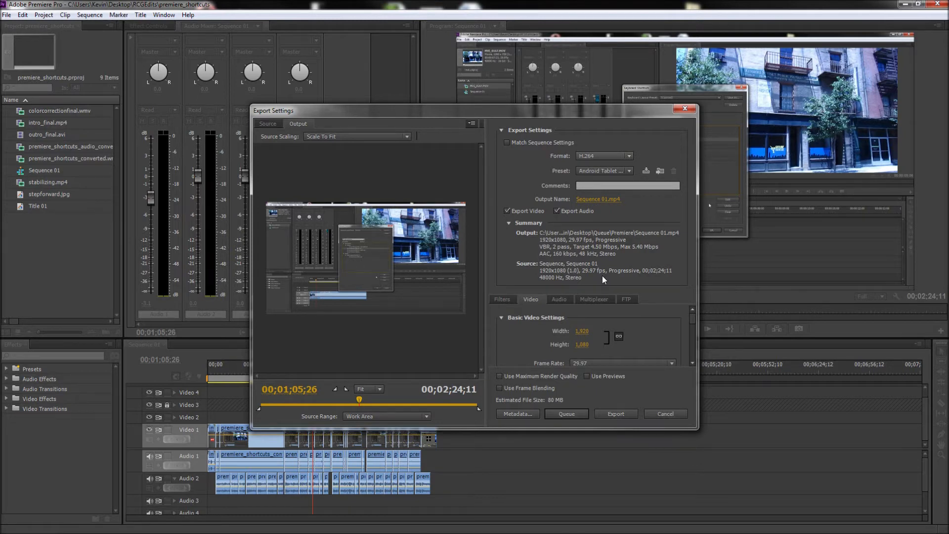
click(627, 171)
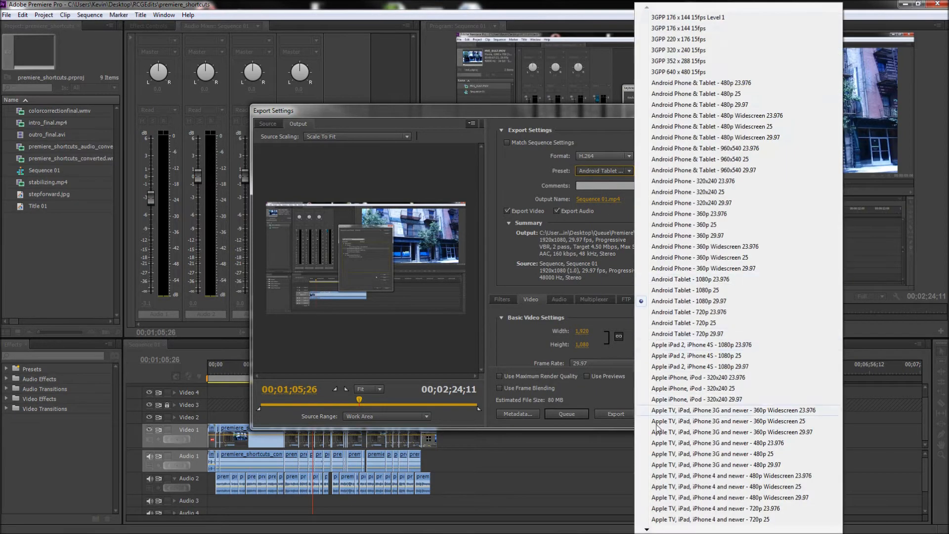
scroll(down, 3)
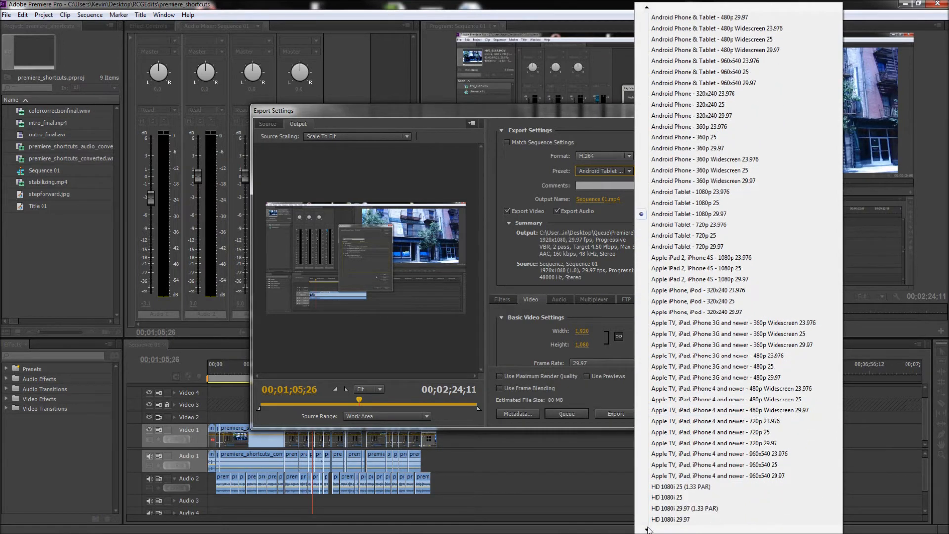
scroll(down, 3)
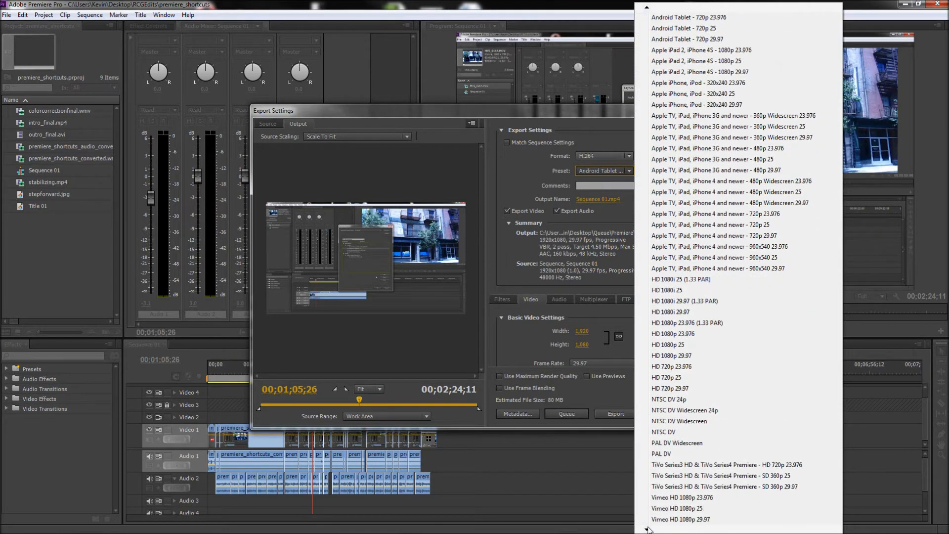
scroll(down, 3)
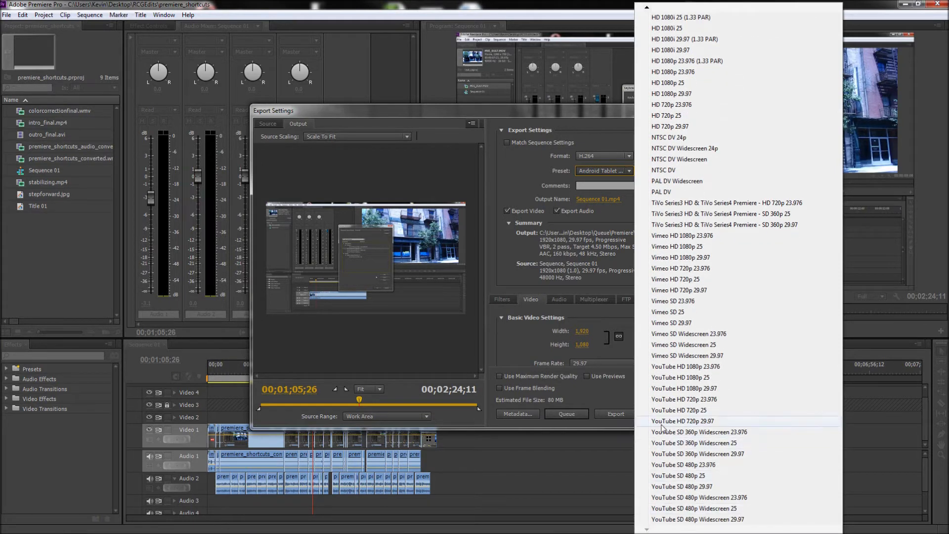
mouse_move(671, 370)
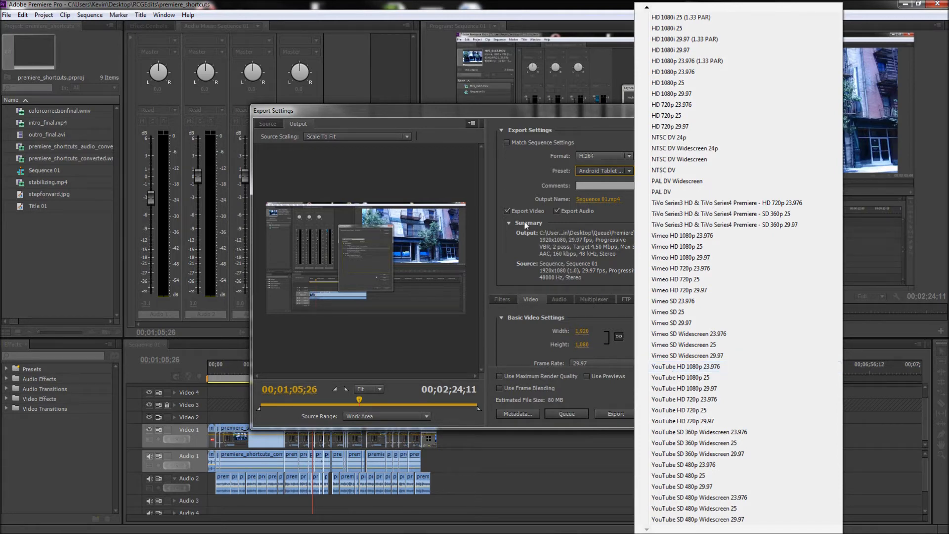
mouse_move(540, 276)
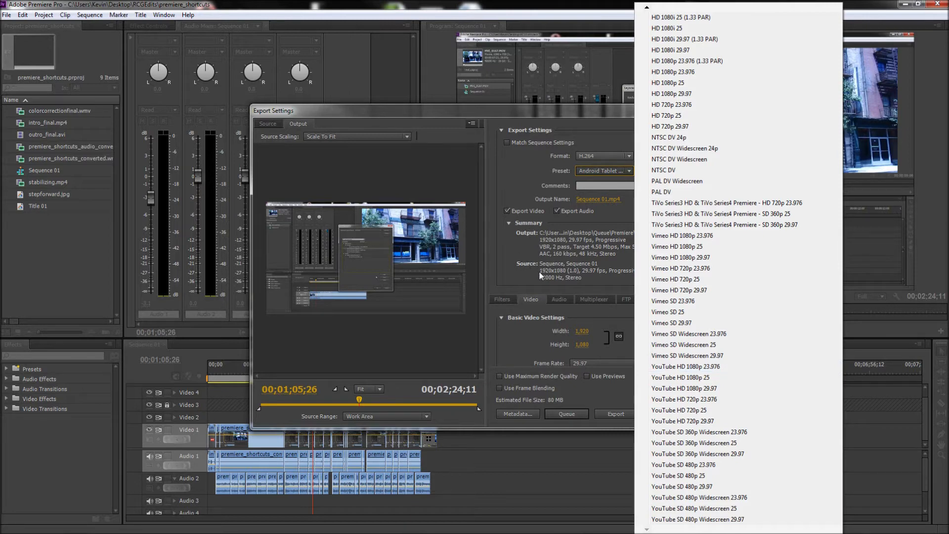
mouse_move(593, 274)
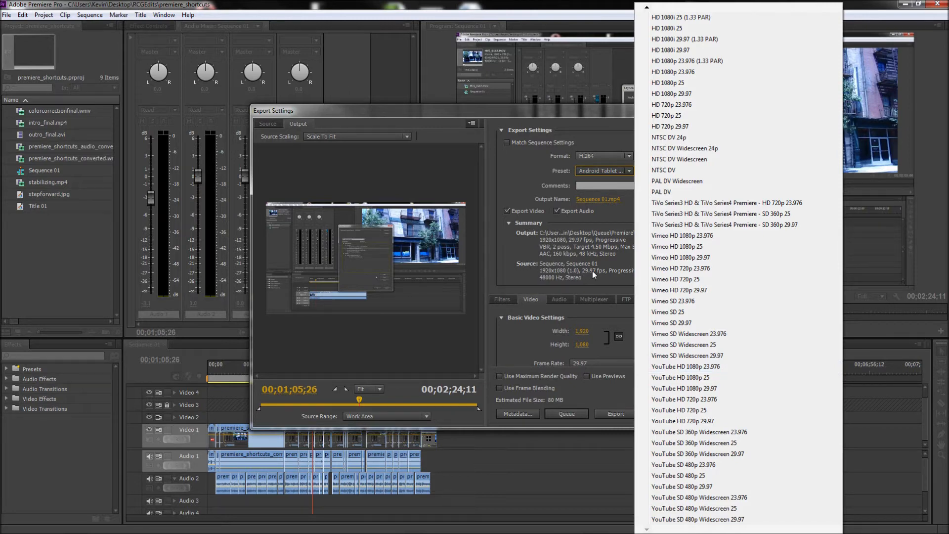
mouse_move(562, 274)
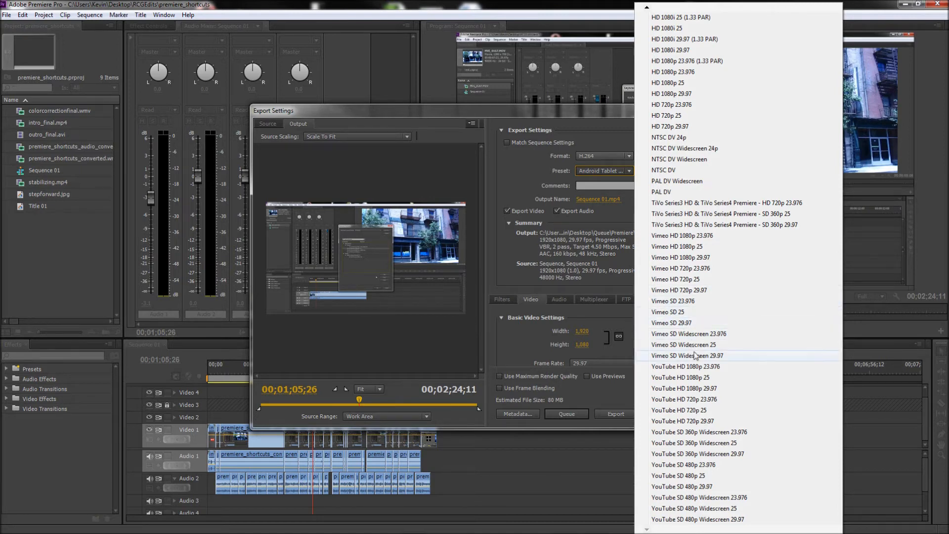
mouse_move(687, 388)
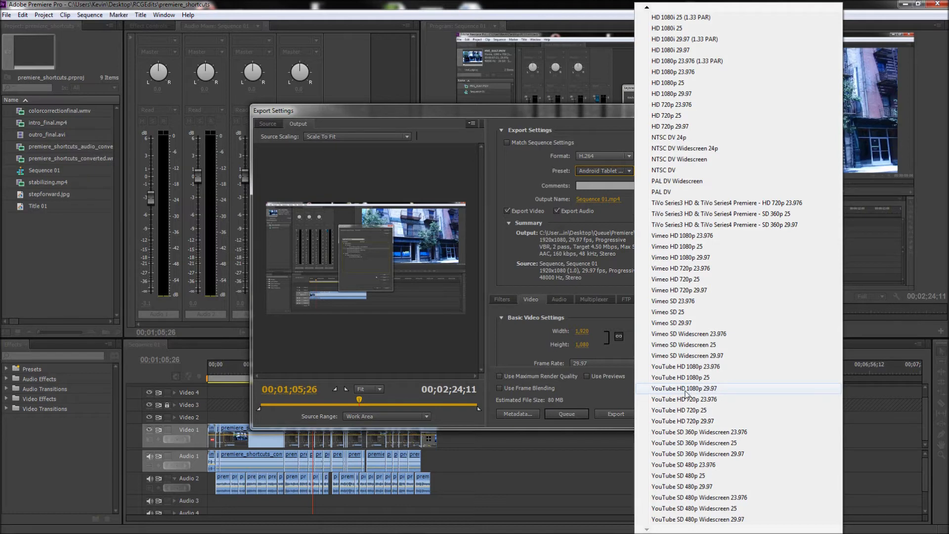
click(685, 388)
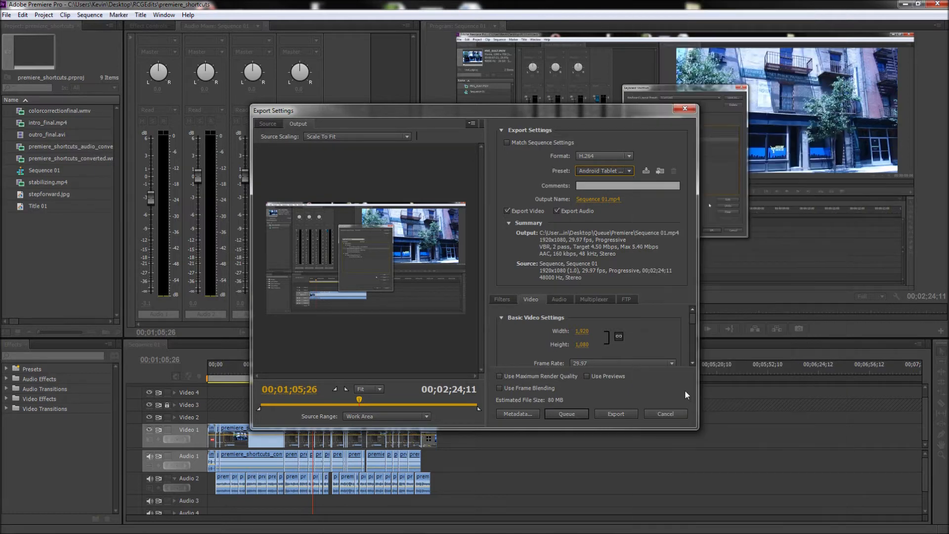
- Apply the YouTube HD 1080p 29.97 preset and save output as Sequence 01.mp4 in Premiere
click(629, 171)
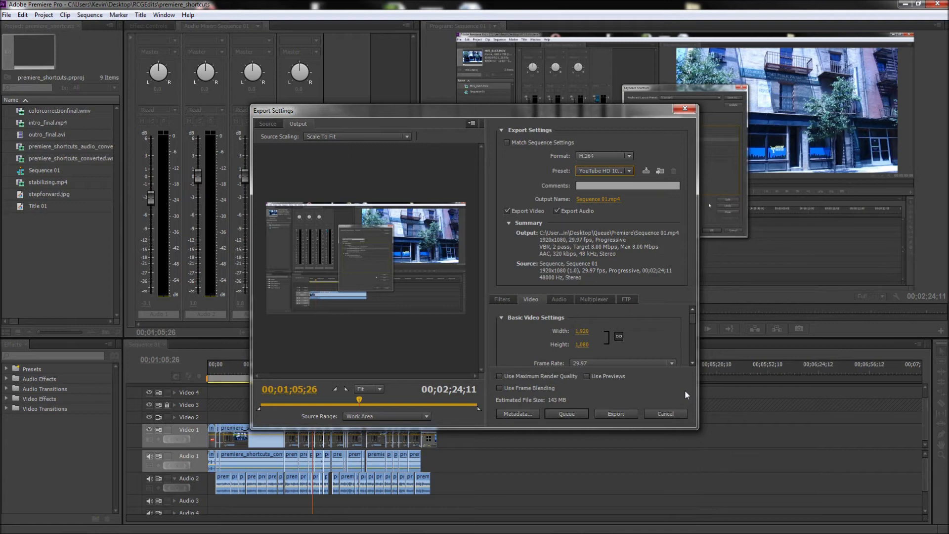
click(598, 200)
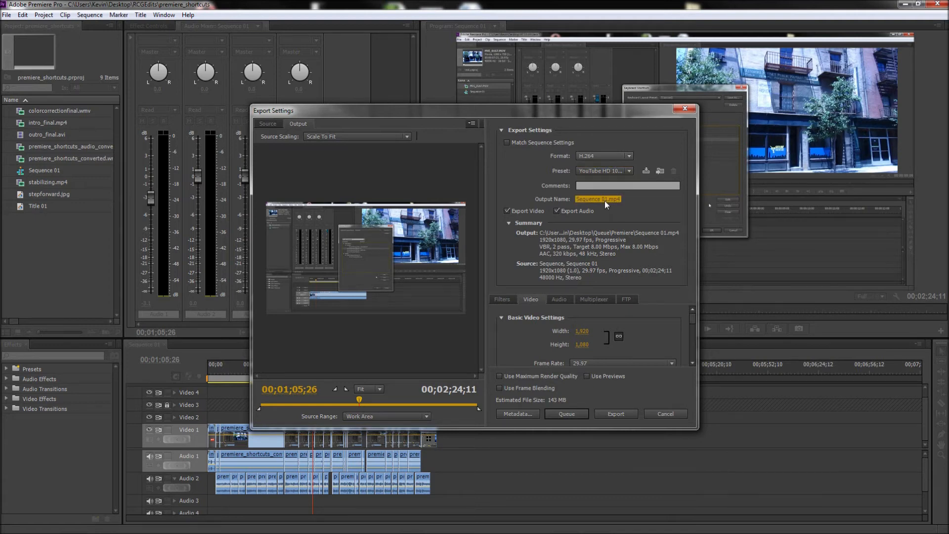
click(598, 199)
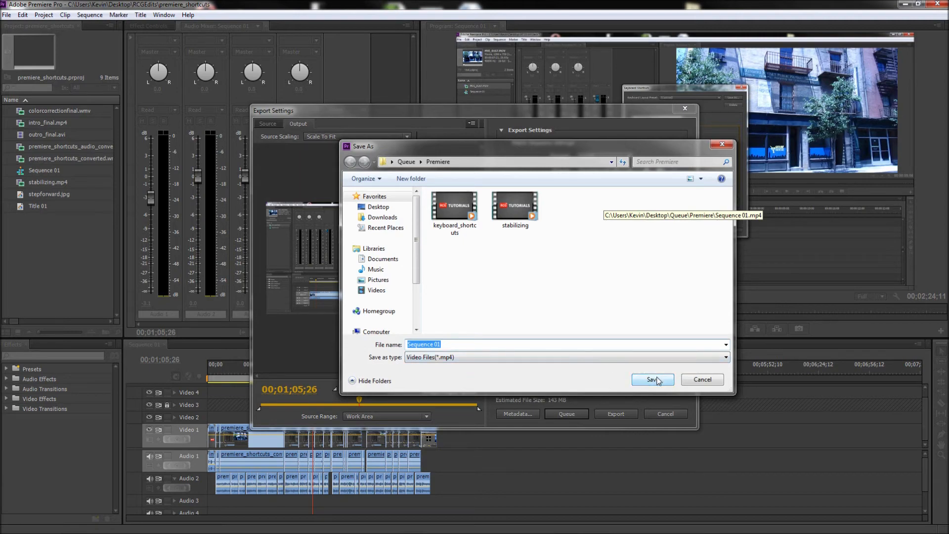
click(653, 379)
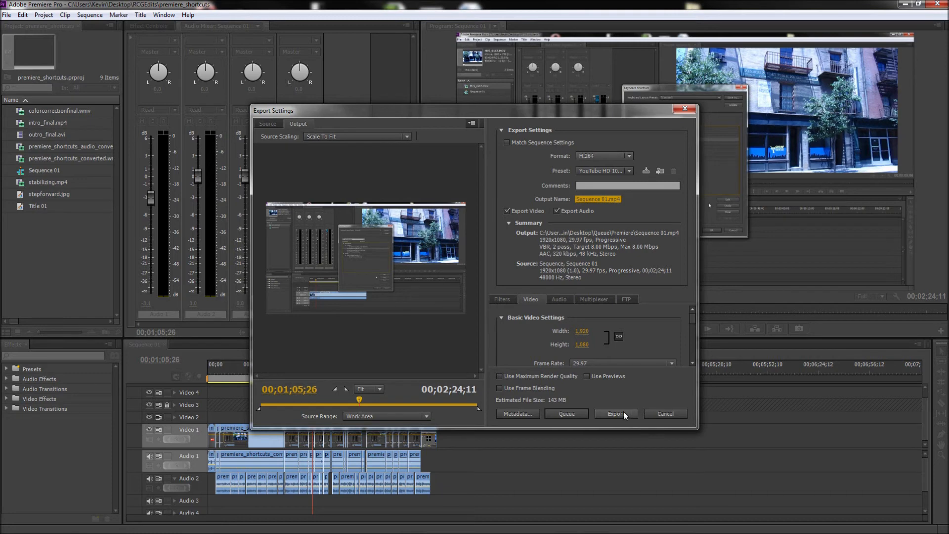
mouse_move(618, 416)
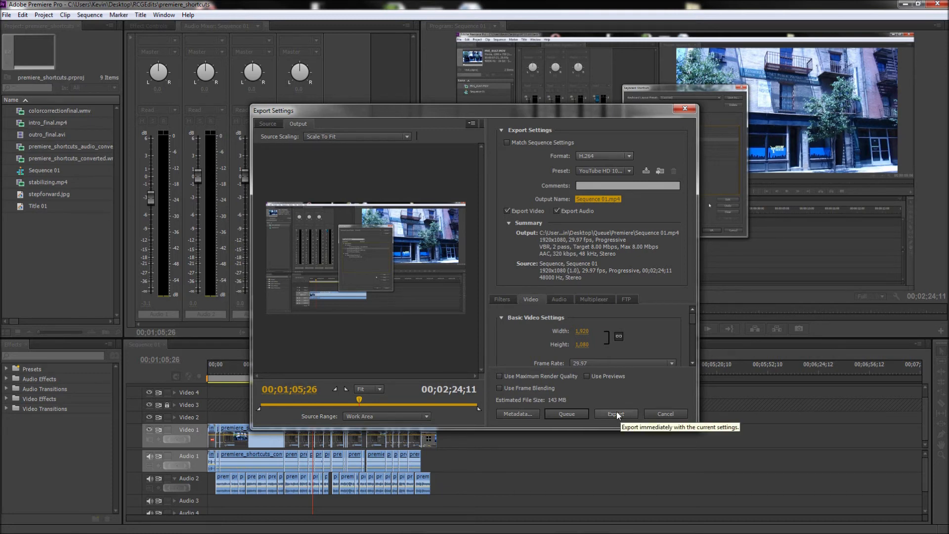
mouse_move(586, 417)
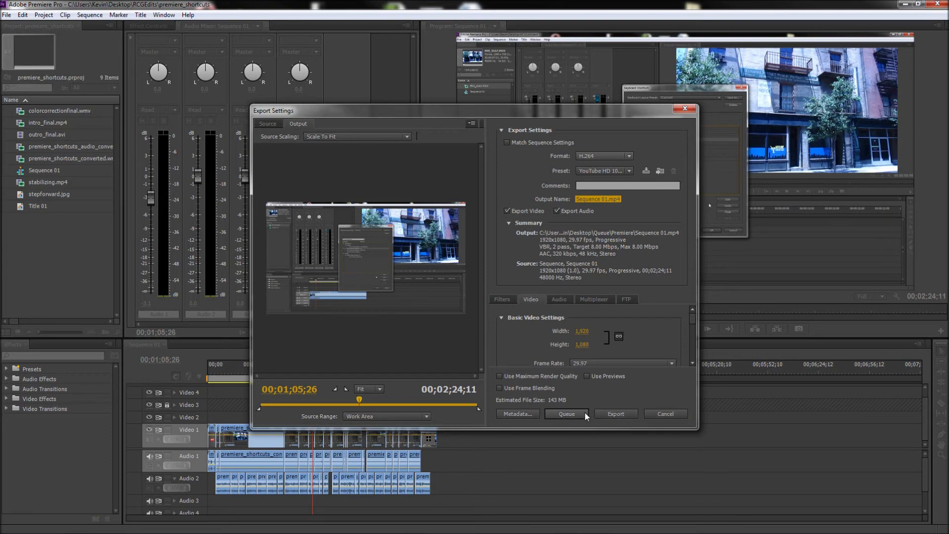
- Start exporting Sequence 01 to MP4 from the Export Settings dialog
click(615, 414)
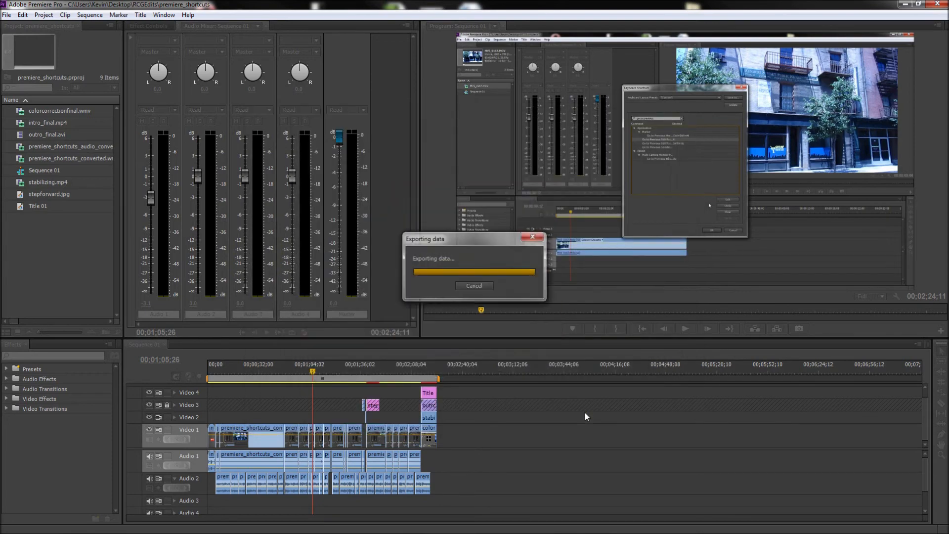